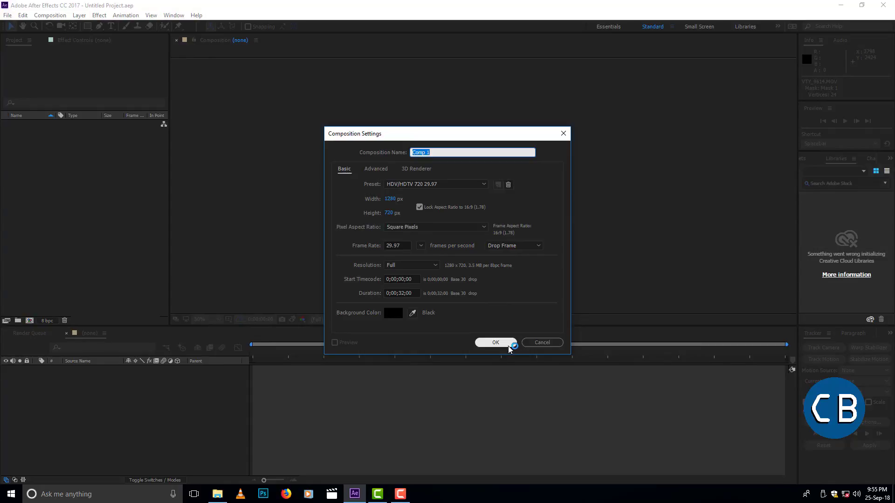
Confirm the HDTV 720 composition settings and import clips VTY_3450 and VTY_3451
left_click(494, 342)
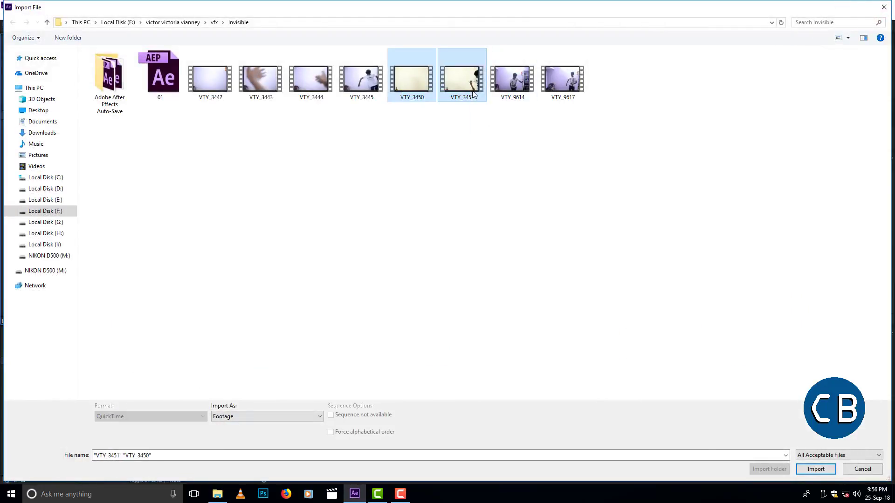
left_click(815, 469)
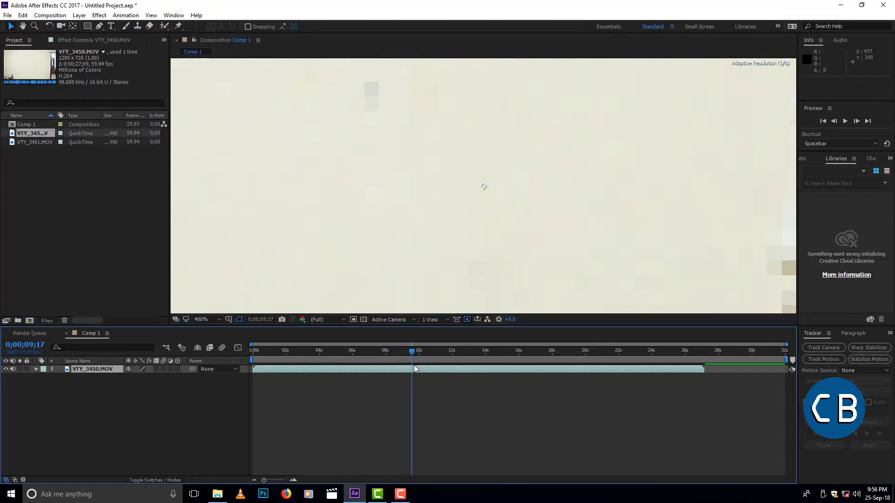
Fit the viewer magnification, duplicate the VTY_3450 layer, and preview the result
left_click(201, 319)
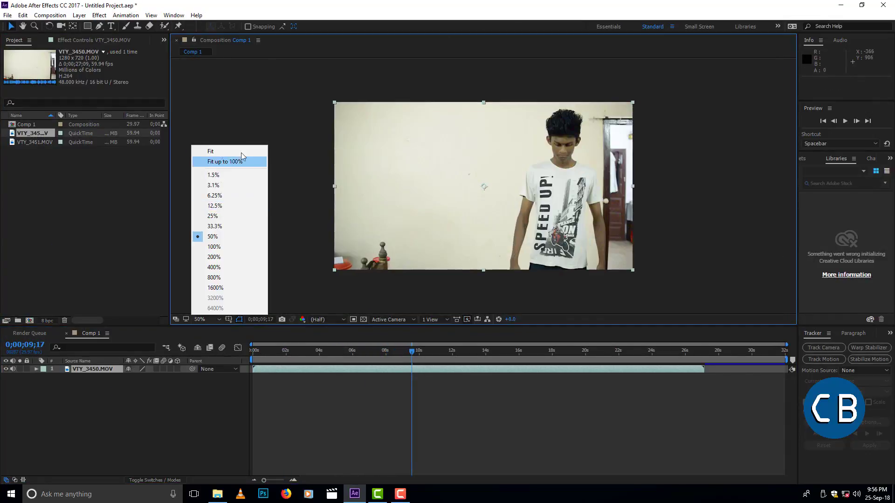
left_click(23, 15)
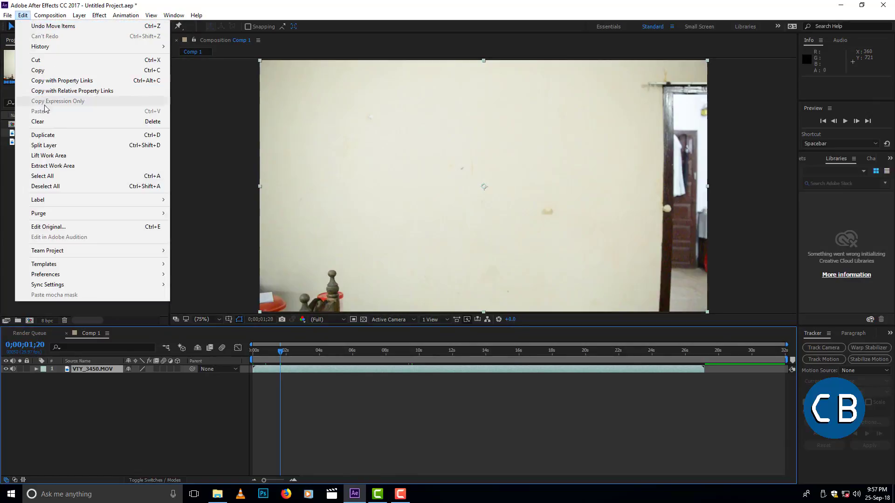
left_click(42, 134)
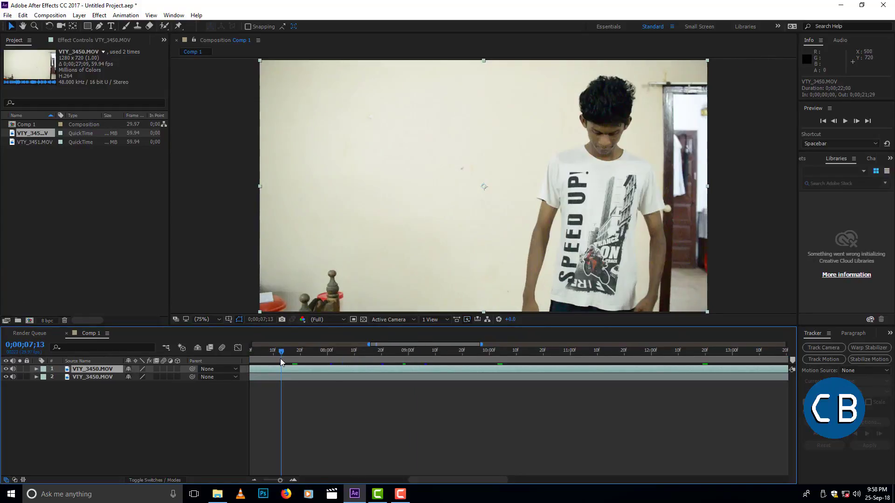
key("space")
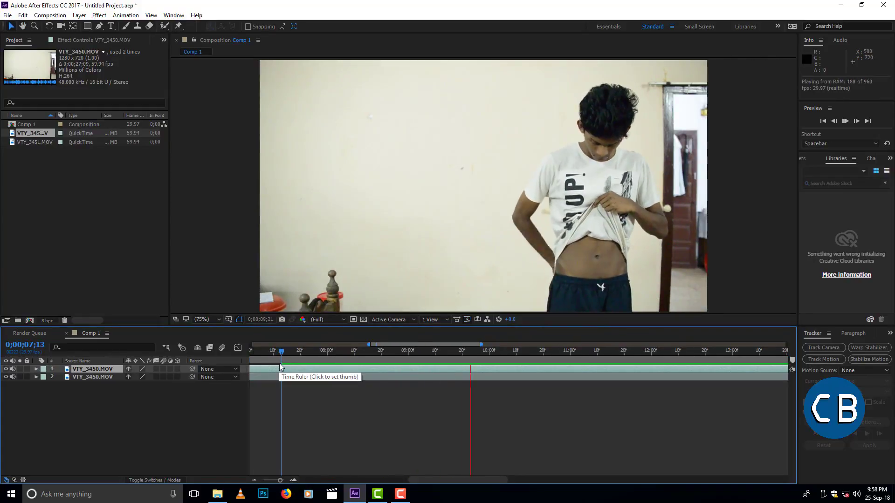
left_click(476, 357)
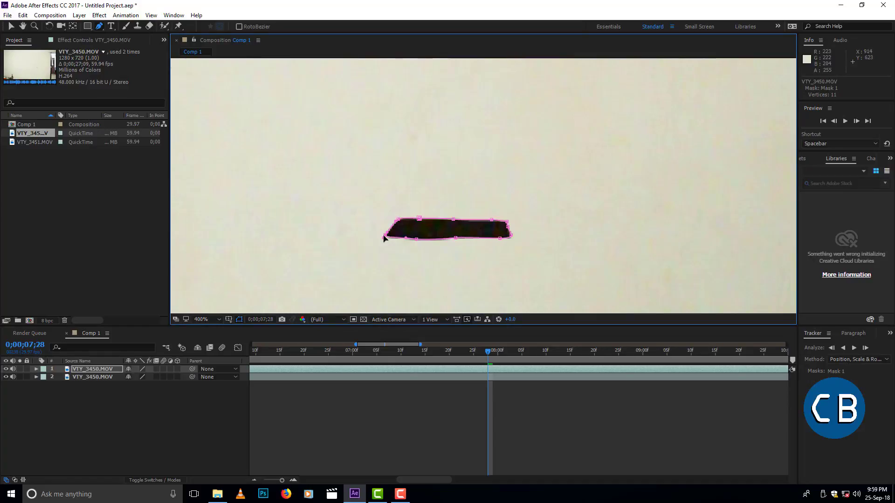
Reveal the top layer's masks and set Mask 1 to Inverted so the wall shows through
left_click(37, 369)
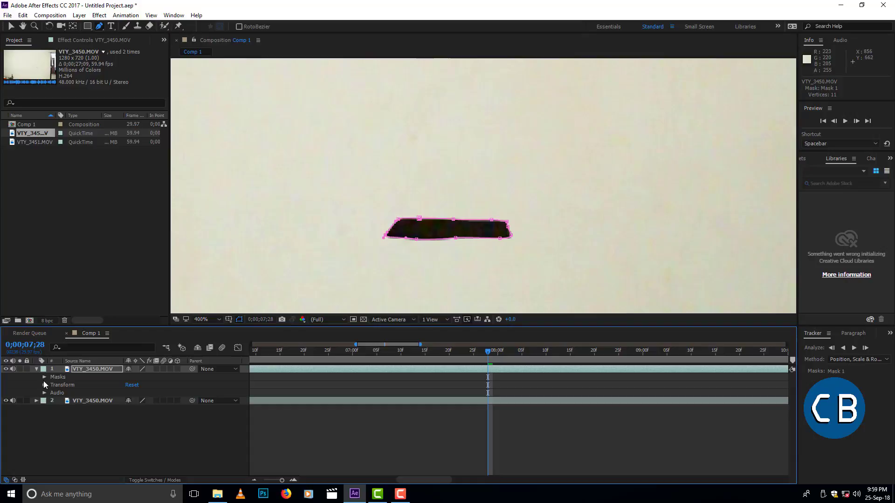
left_click(45, 377)
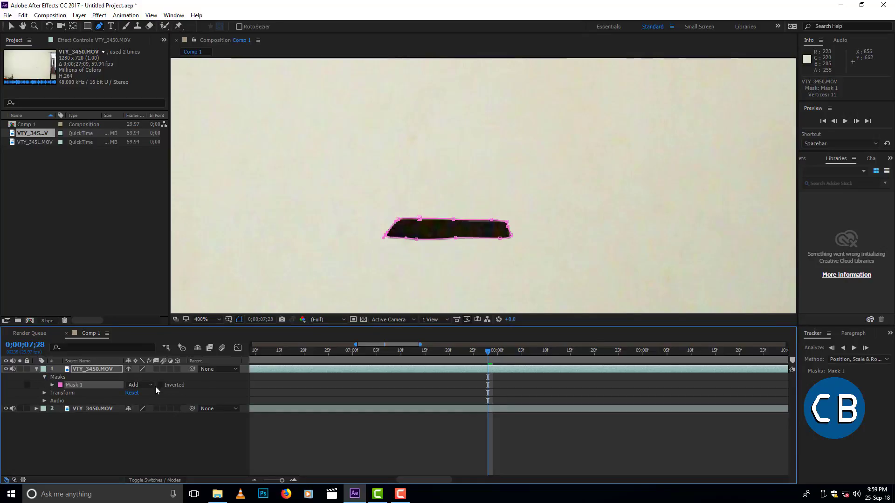
left_click(161, 385)
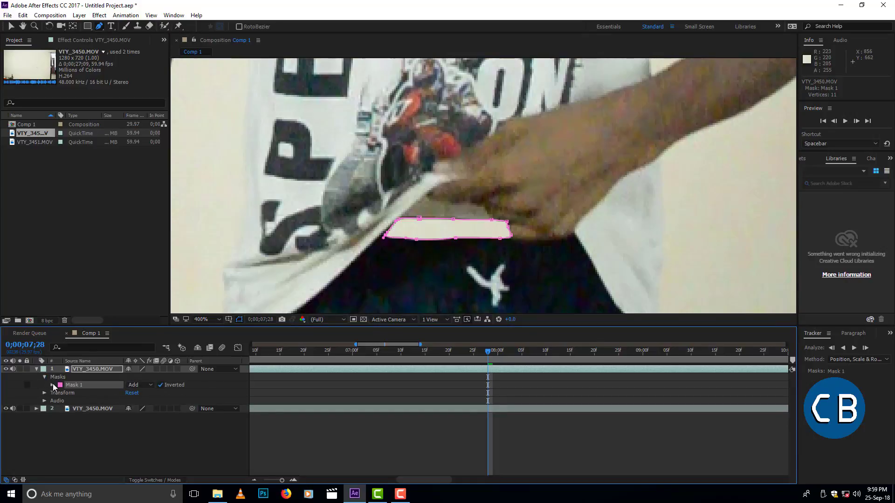
left_click(45, 385)
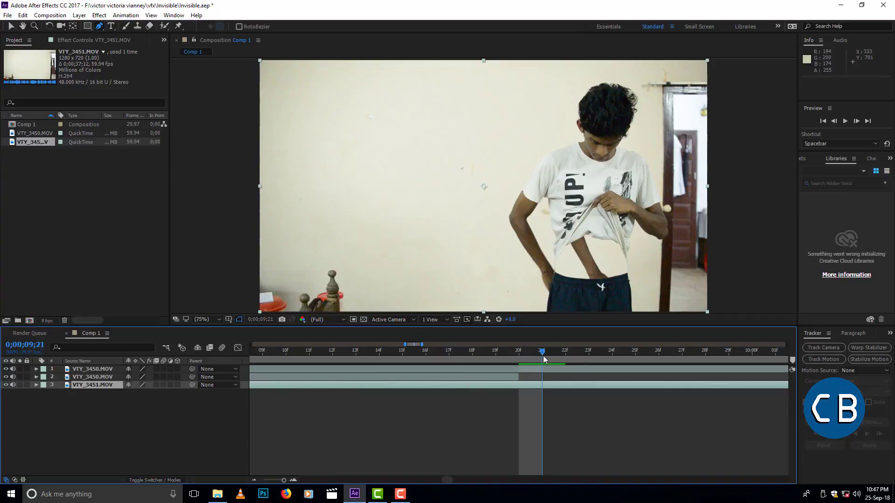
Shift the VTY_3451 layer later in time and scrub frames to check the layer overlap
left_click(495, 351)
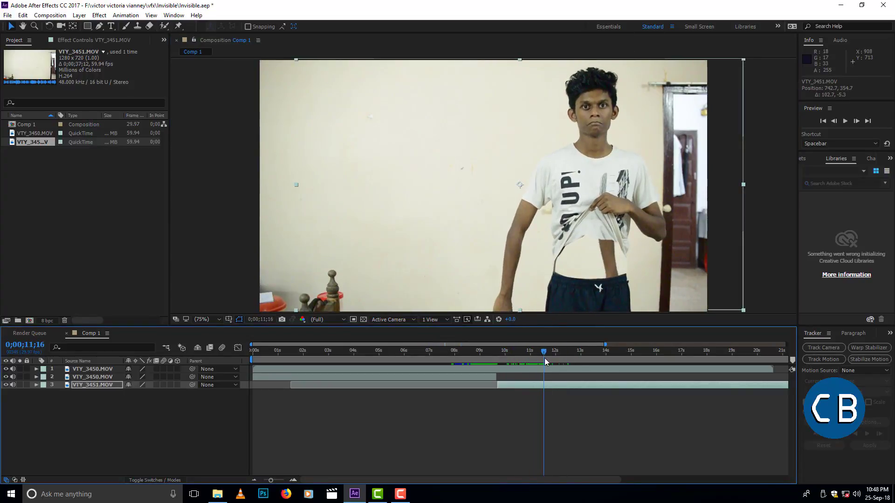
left_click(558, 350)
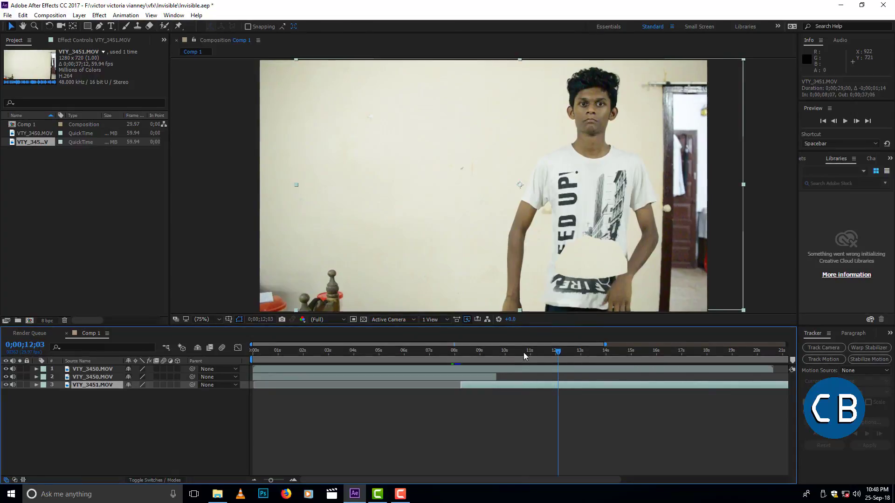
left_click(504, 350)
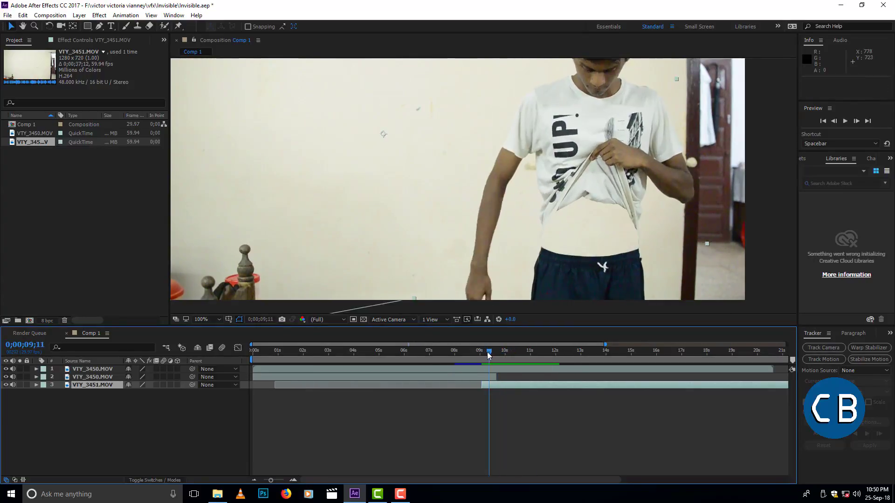
left_click(542, 350)
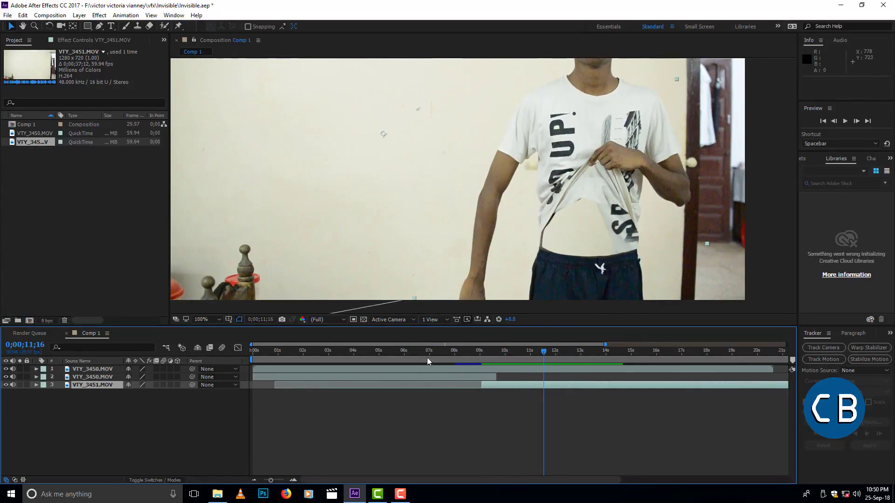
left_click(501, 351)
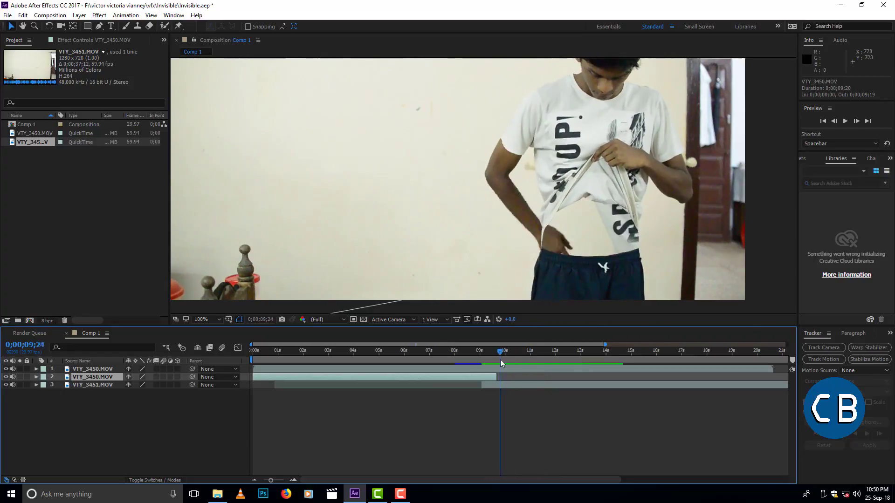
left_click(504, 350)
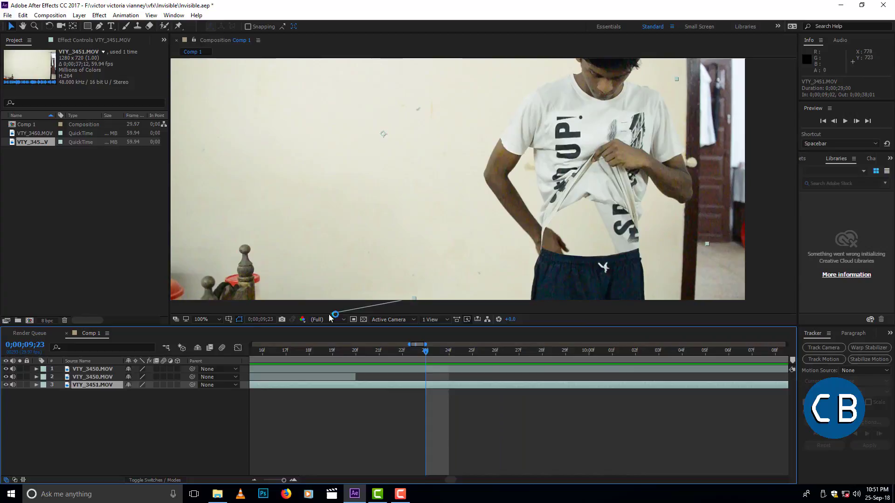
left_click(23, 15)
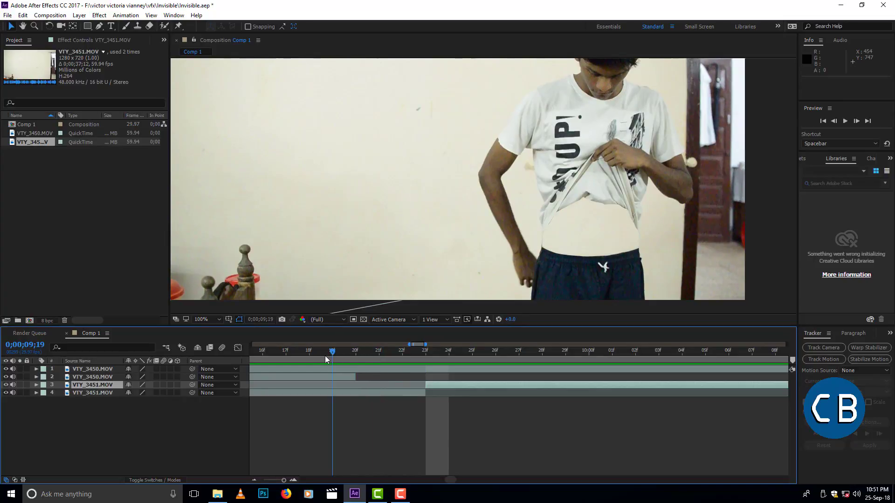
Time-stretch the layer-4 copy of VTY_3451 to a 50% stretch factor and check a later frame
left_click(92, 392)
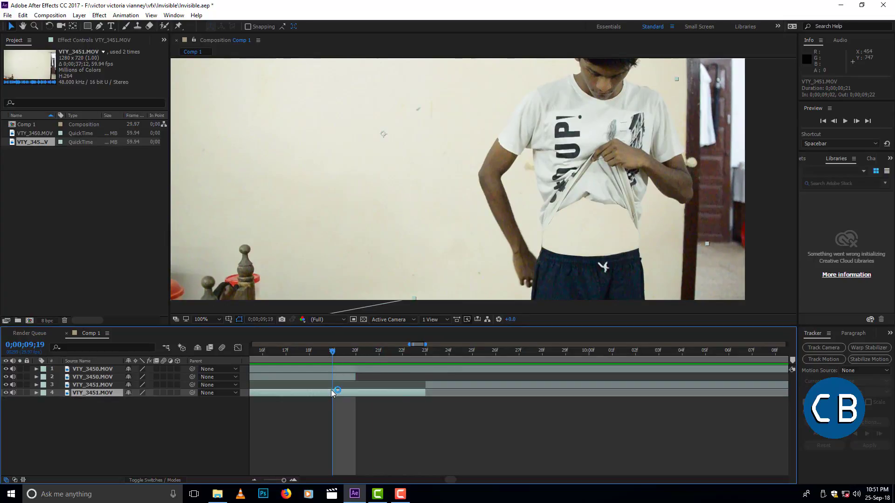
left_click(23, 16)
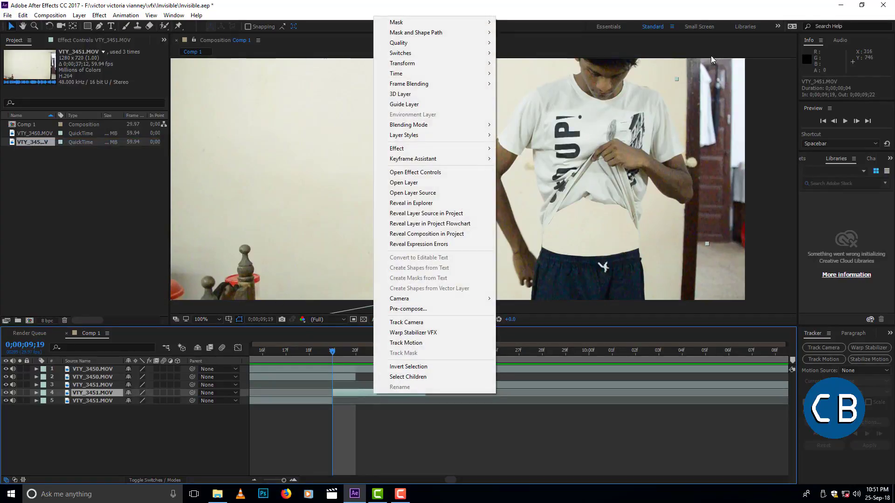
mouse_move(395, 72)
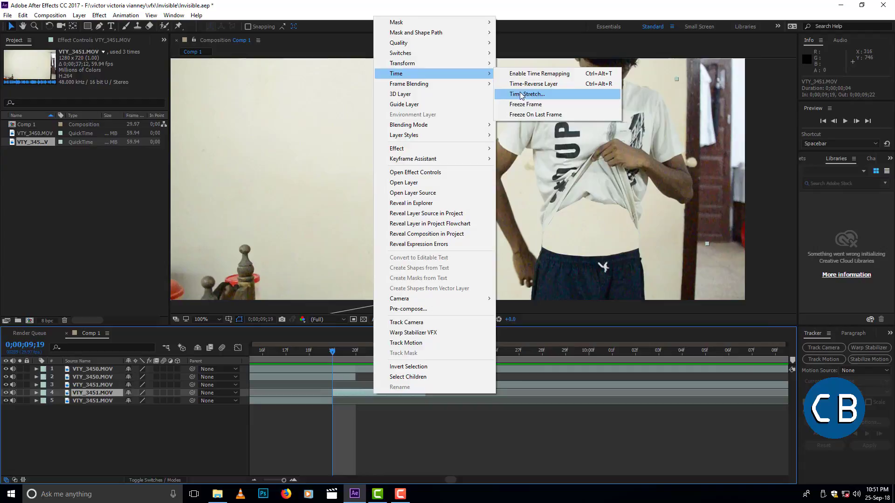
left_click(526, 93)
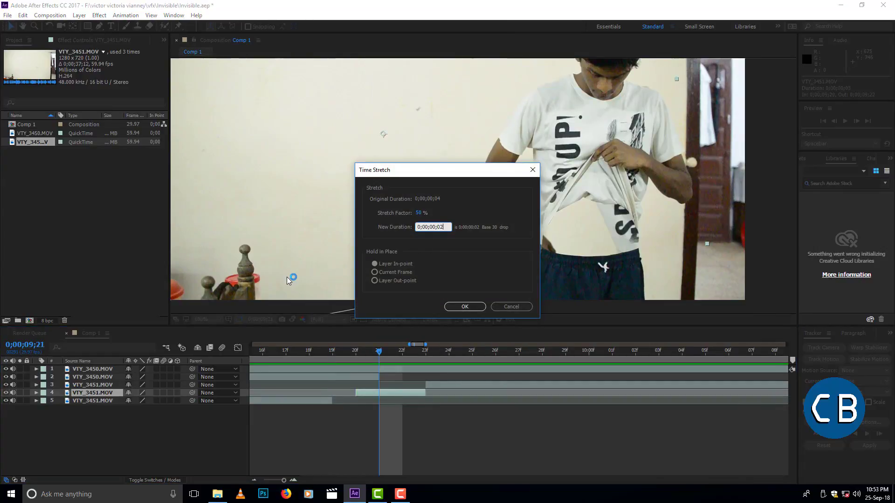
left_click(464, 307)
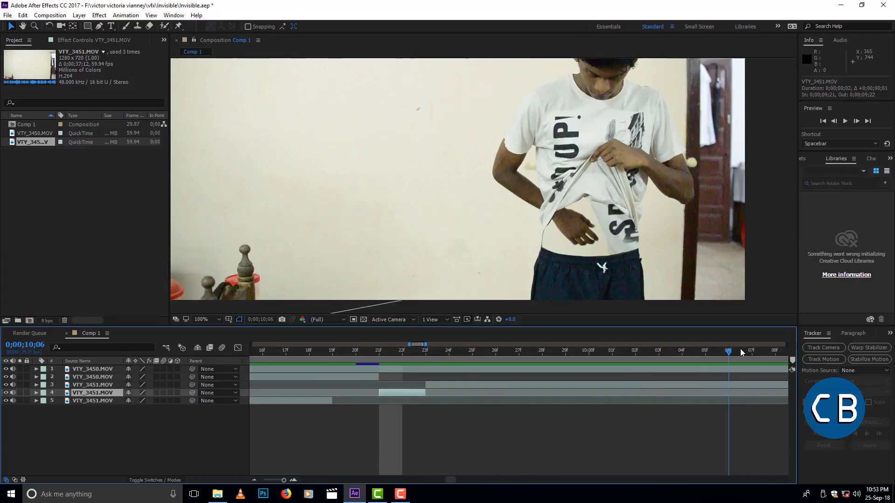
left_click(495, 350)
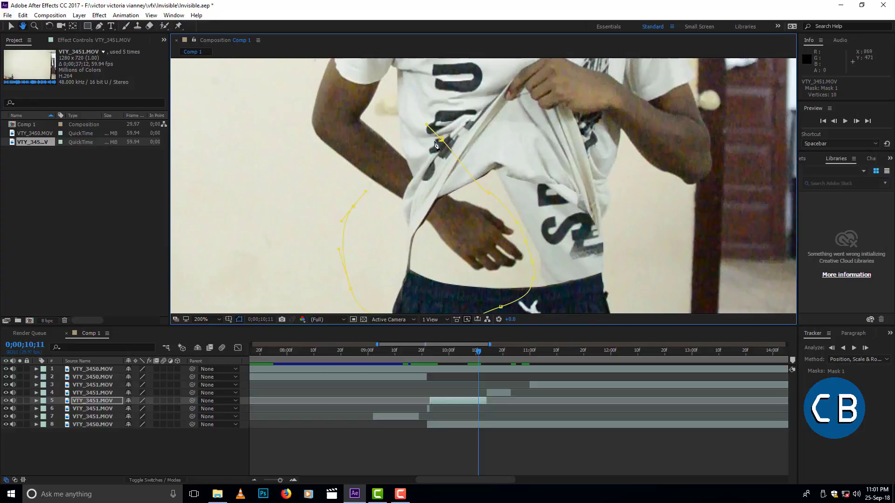
Continue shaping the curved waist-and-hand mask on the VTY_3451 layer
left_click(99, 15)
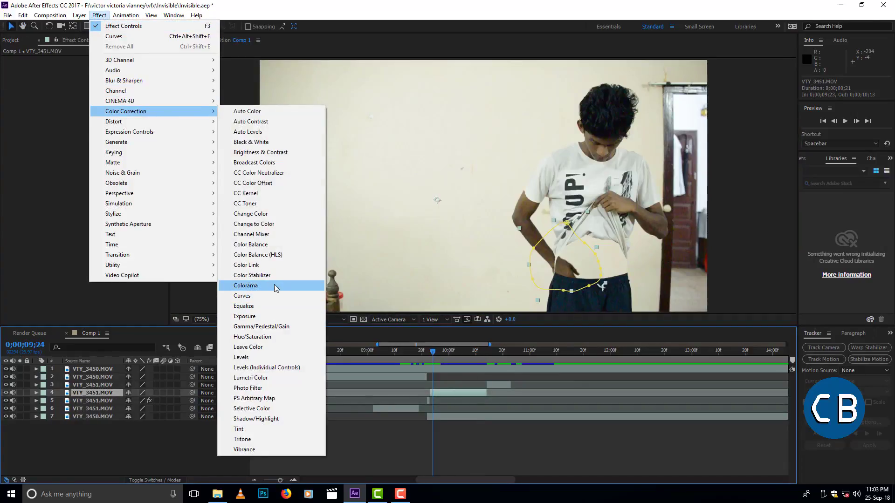
Apply Curves to the masked VTY_3451 layer, bend the RGB curve and check the Red channel
left_click(242, 295)
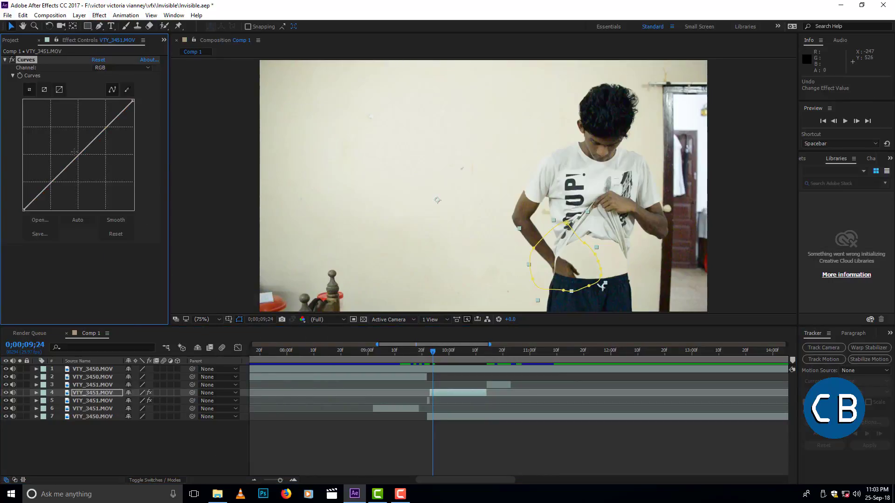
left_click_drag(77, 148, 75, 157)
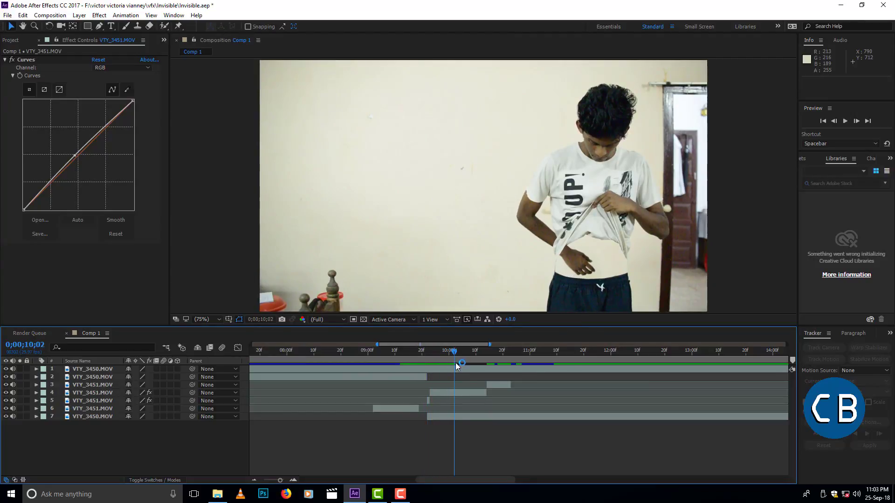
left_click(121, 67)
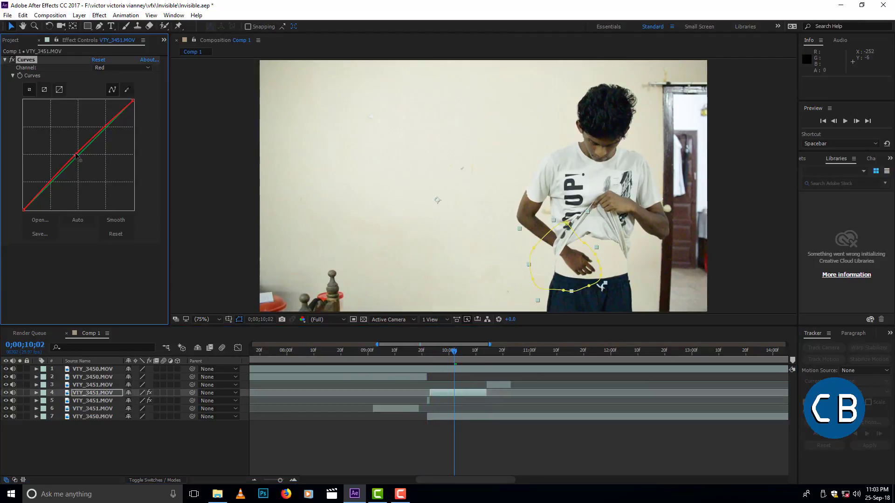
left_click(122, 67)
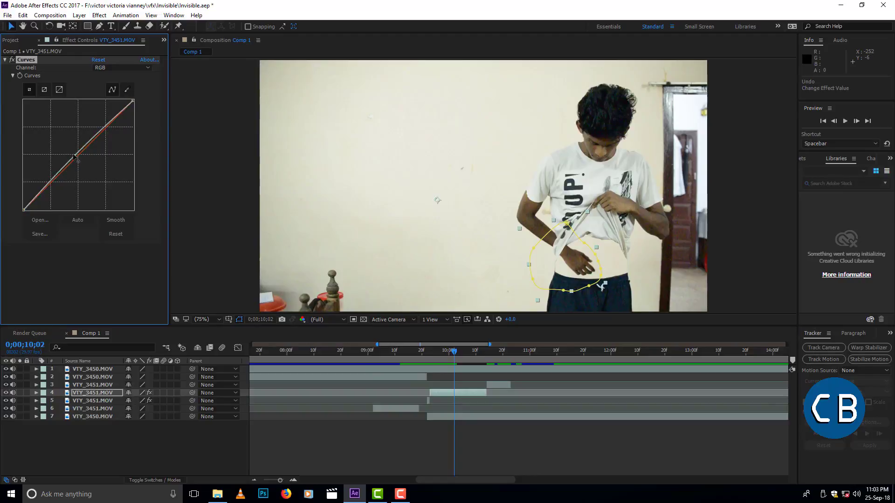
left_click(393, 350)
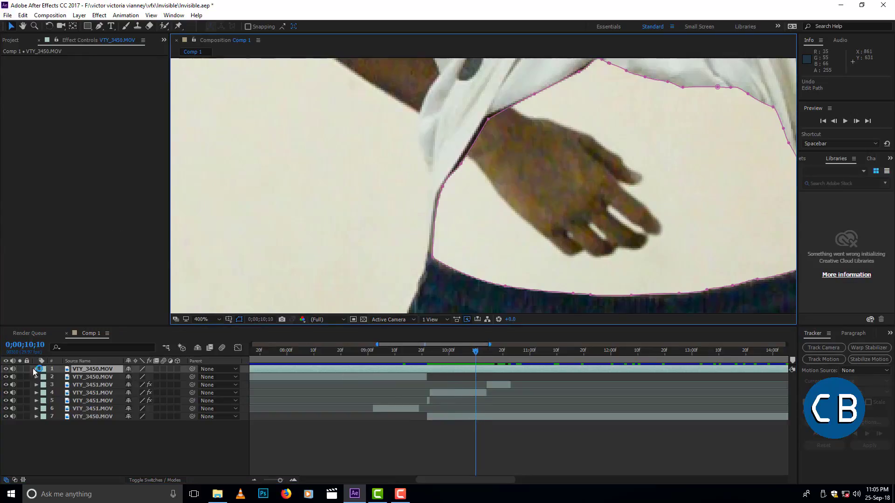
Reveal the top VTY_3450 layer's properties to refine the hem-and-hand mask
left_click(36, 369)
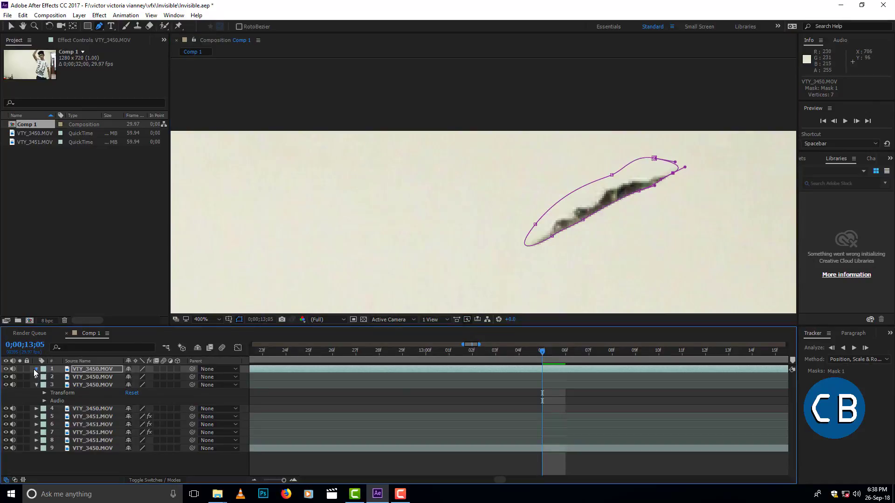
Reveal the top layer's masks, refine the head mask and scrub frames to check the headless shot
left_click(36, 369)
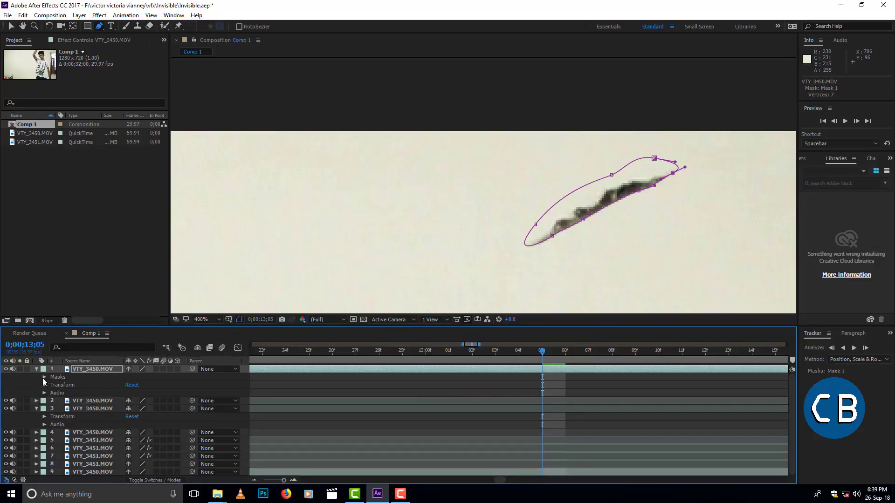
left_click(44, 376)
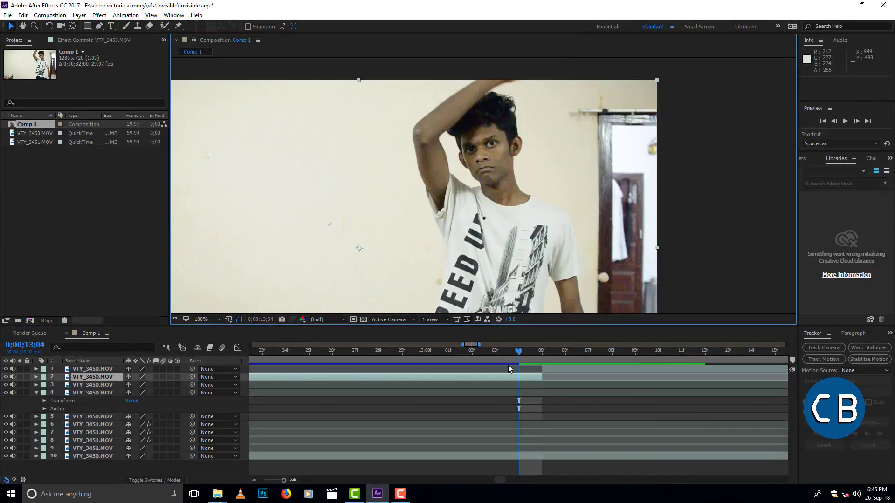
left_click(565, 350)
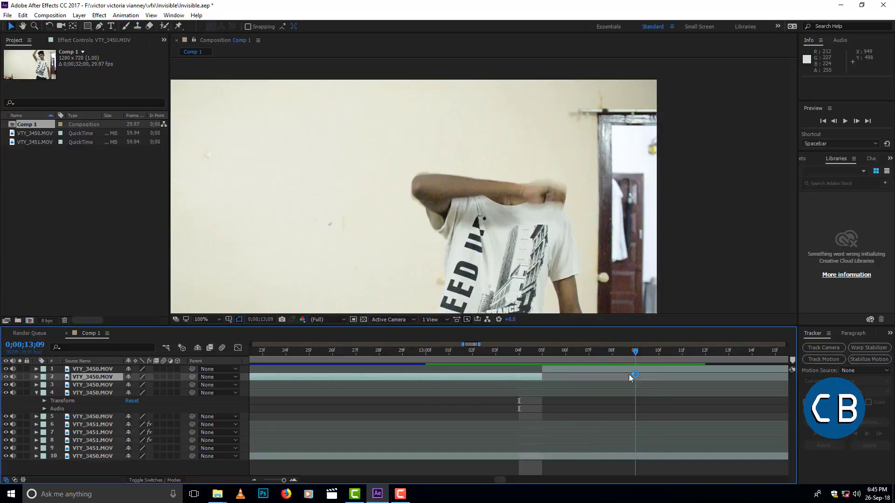
left_click(495, 350)
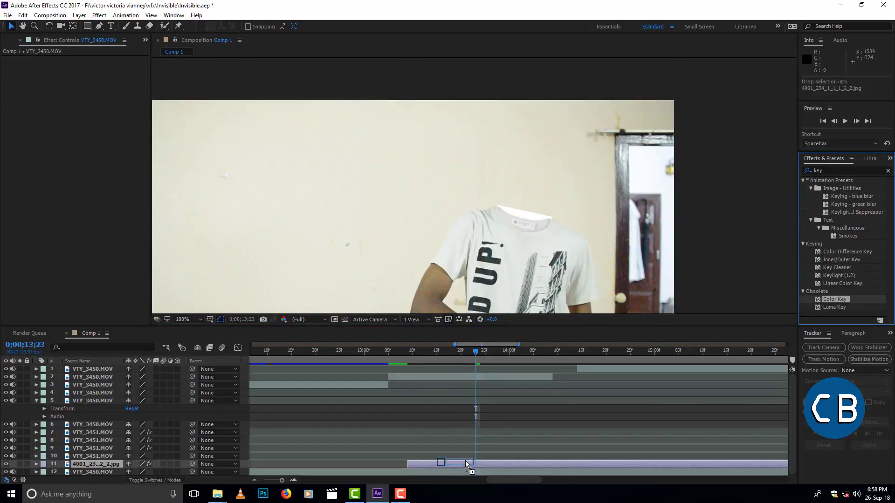
Select the shirt JPG layer and start keyframing its transform at an earlier frame
left_click(95, 464)
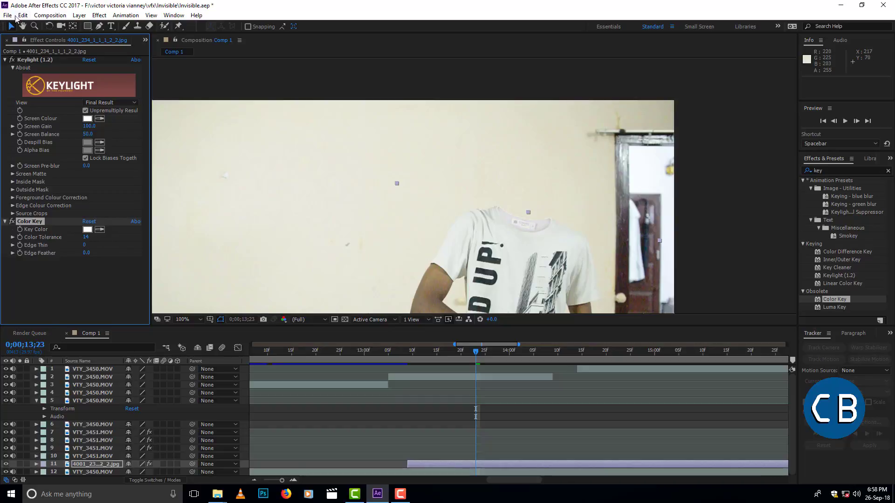
mouse_move(375, 275)
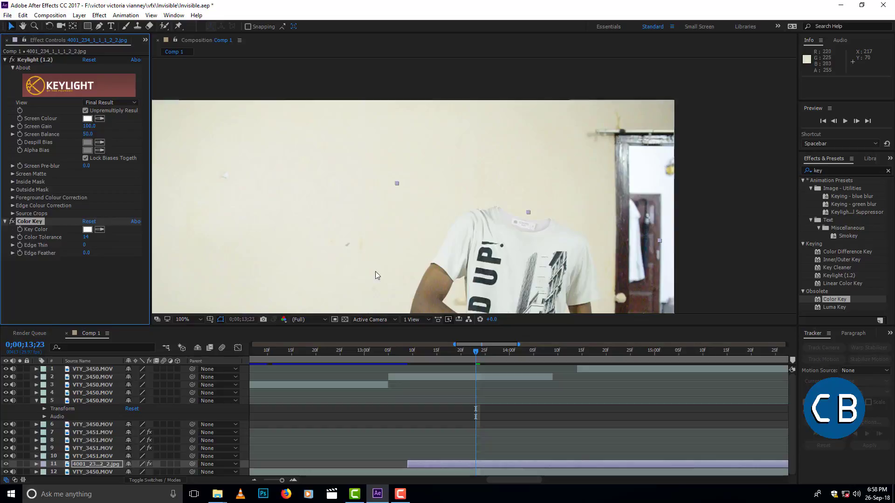
left_click(413, 350)
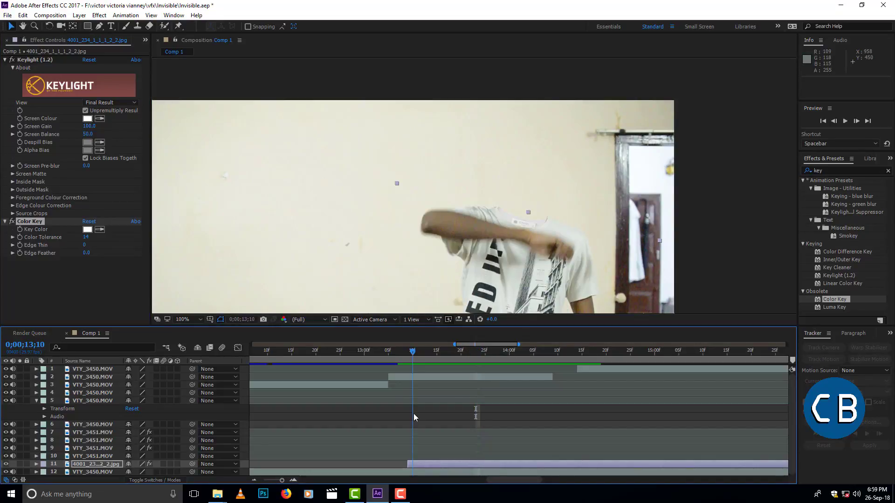
left_click(181, 318)
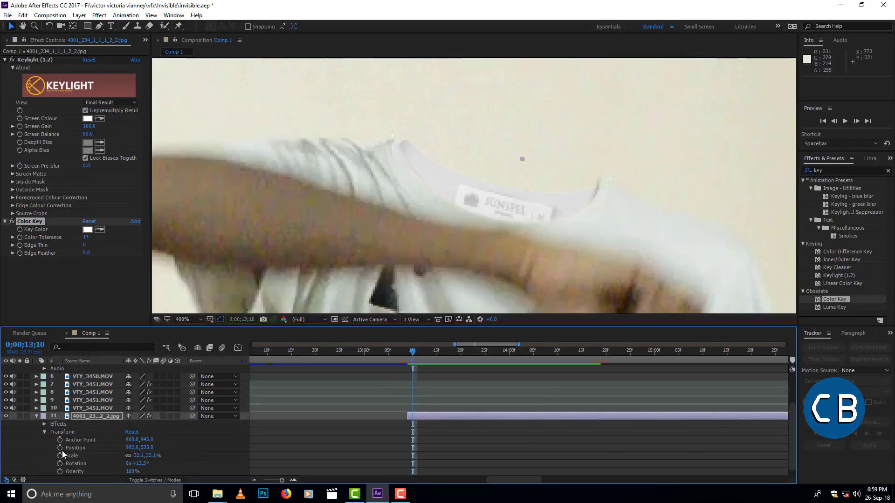
left_click(84, 463)
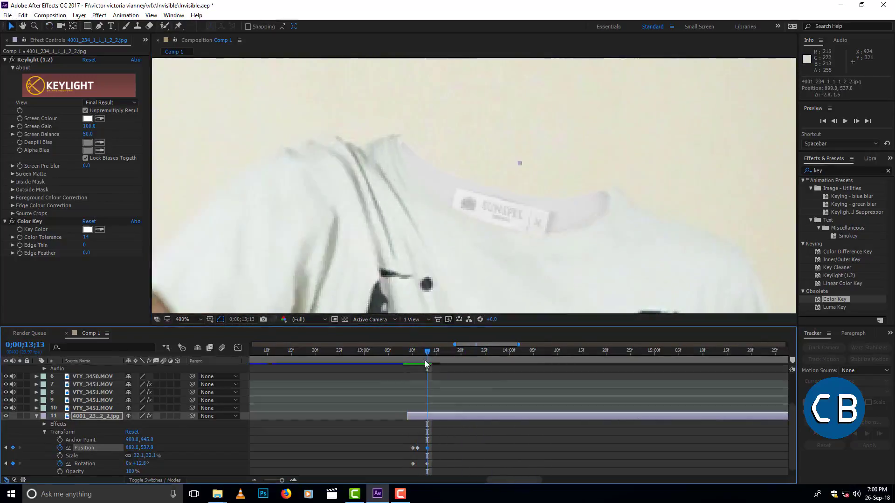
Step forward one frame and realign the collar layer to the moving neck
left_click(430, 352)
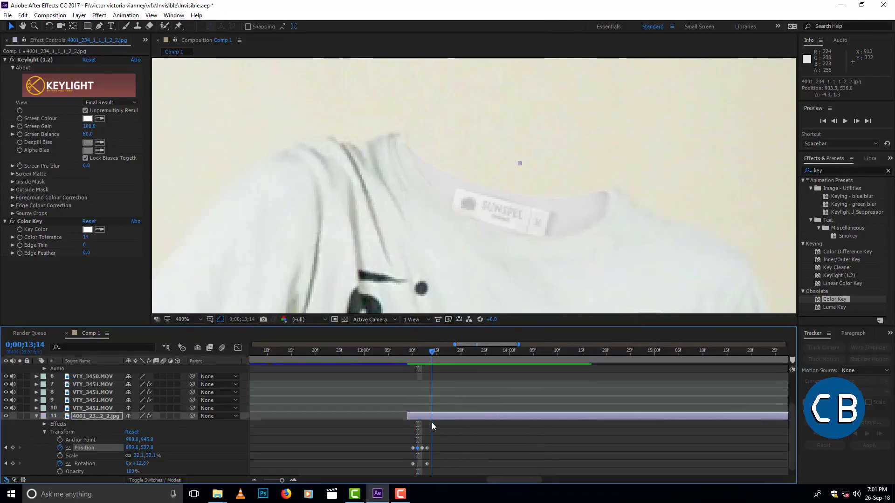